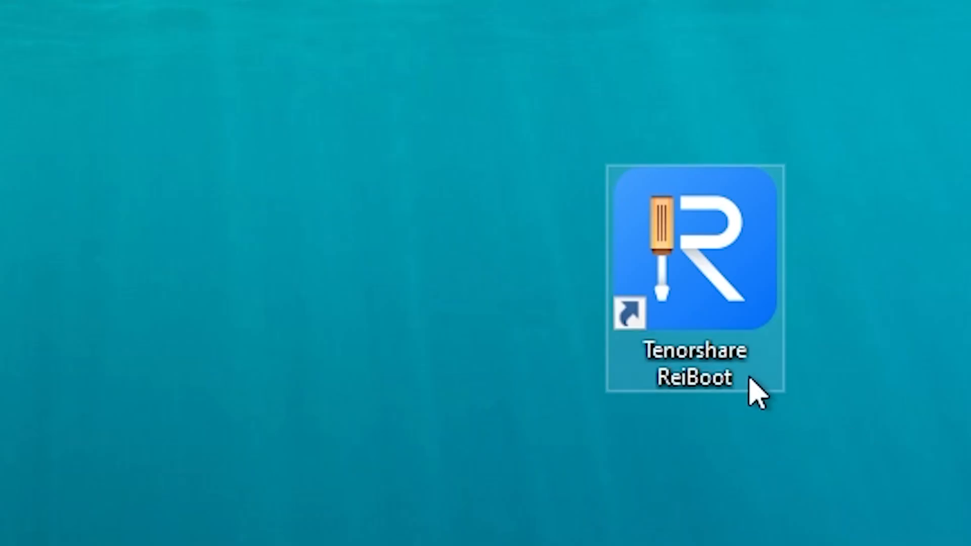
- Launch Tenorshare ReiBoot from its desktop shortcut
{"action": "double_click", "coordinate": [690, 250]}
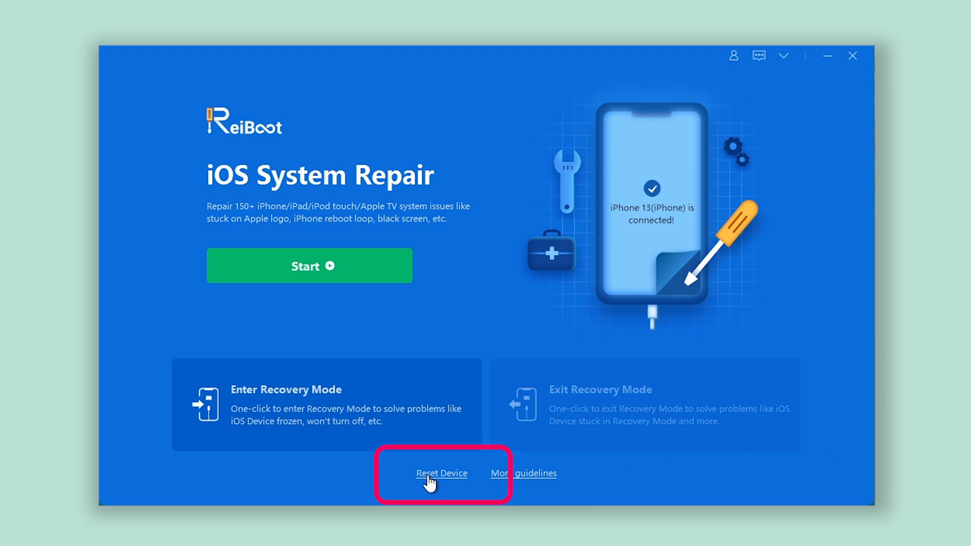
- Choose Reset Device > Factory Reset and download the iOS 15.1 firmware package
{"action": "left_click", "coordinate": [442, 473]}
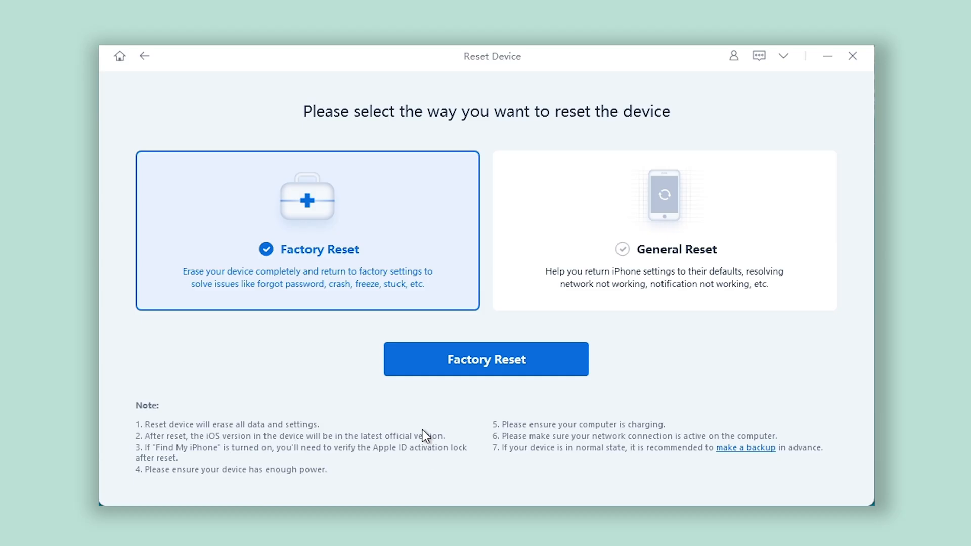
{"action": "left_click", "coordinate": [486, 359]}
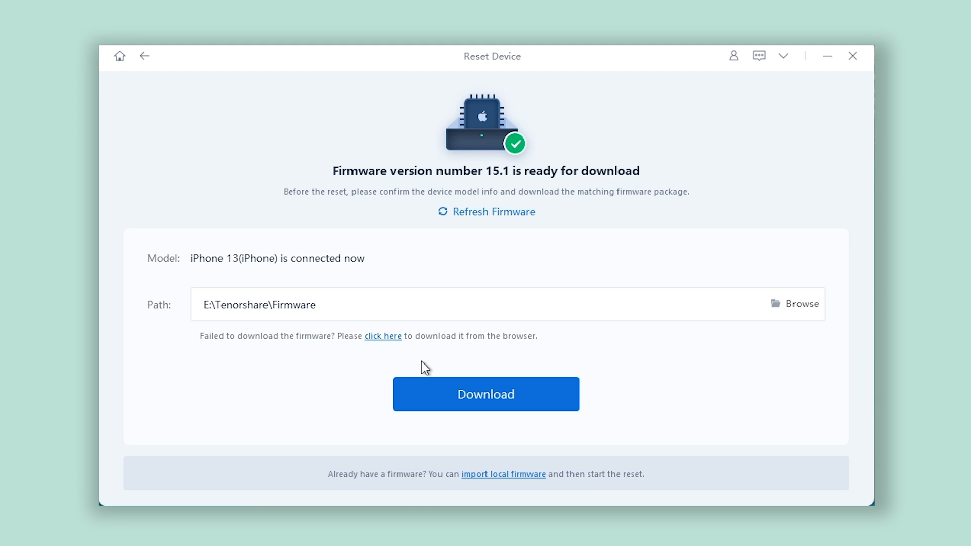
{"action": "left_click", "coordinate": [485, 394]}
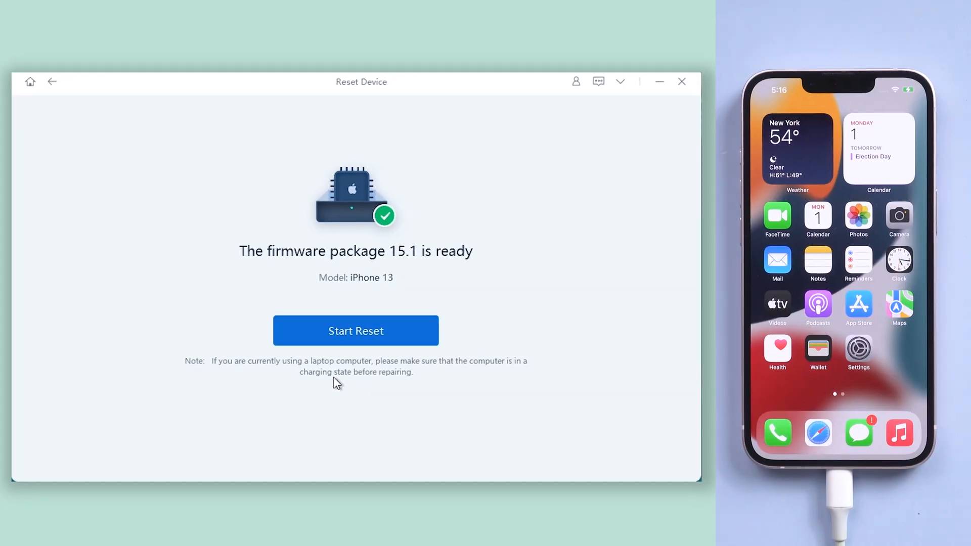
- Run Start Reset on the iPhone 13 and dismiss the completion message with Done
{"action": "left_click", "coordinate": [356, 330]}
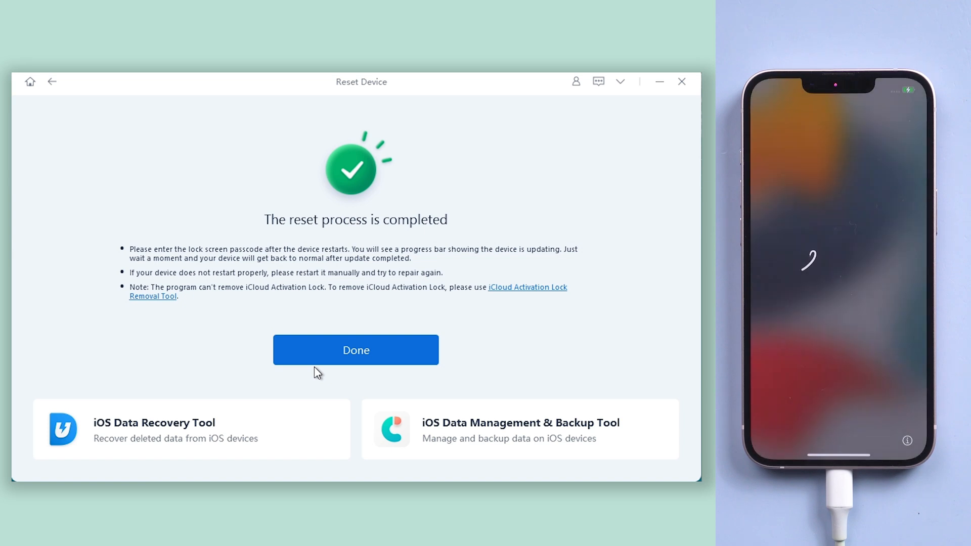
{"action": "left_click", "coordinate": [356, 350]}
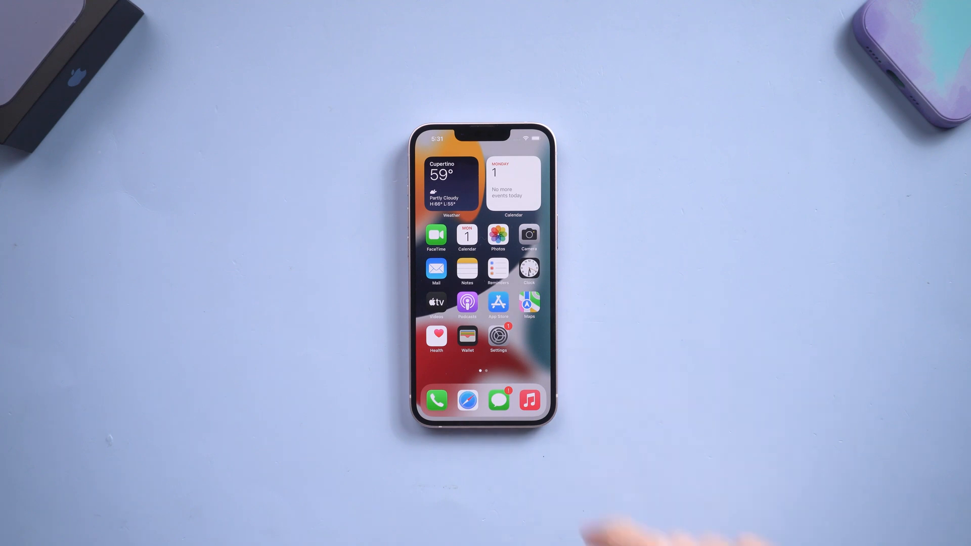
- Go to Settings > General > Transfer or Reset iPhone > Erase All Content and Settings
{"action": "left_click", "coordinate": [498, 336]}
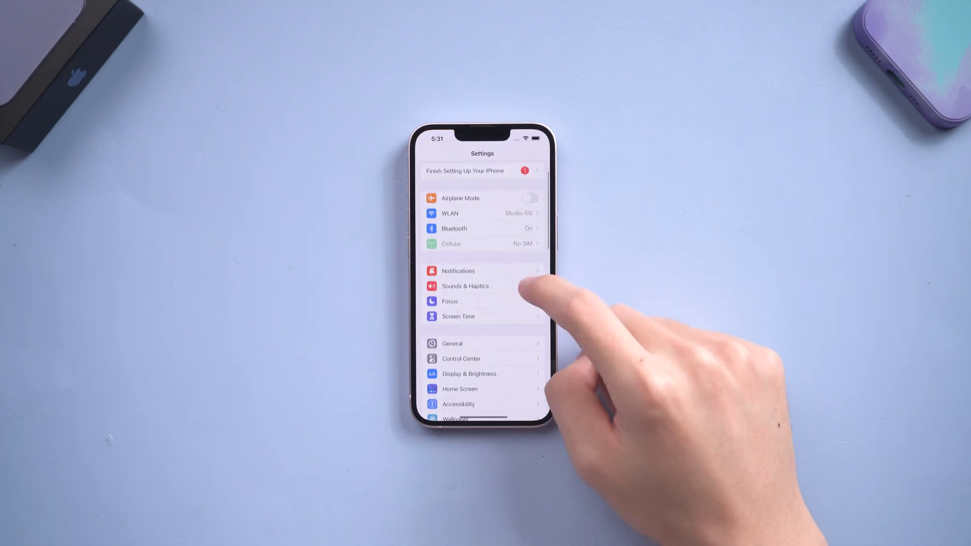
{"action": "left_click", "coordinate": [452, 344]}
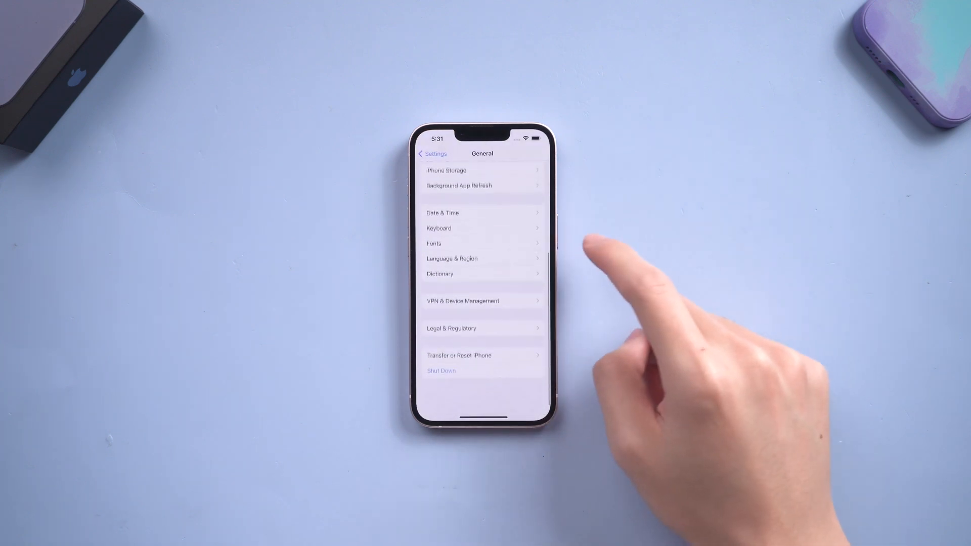
{"action": "left_click", "coordinate": [459, 356]}
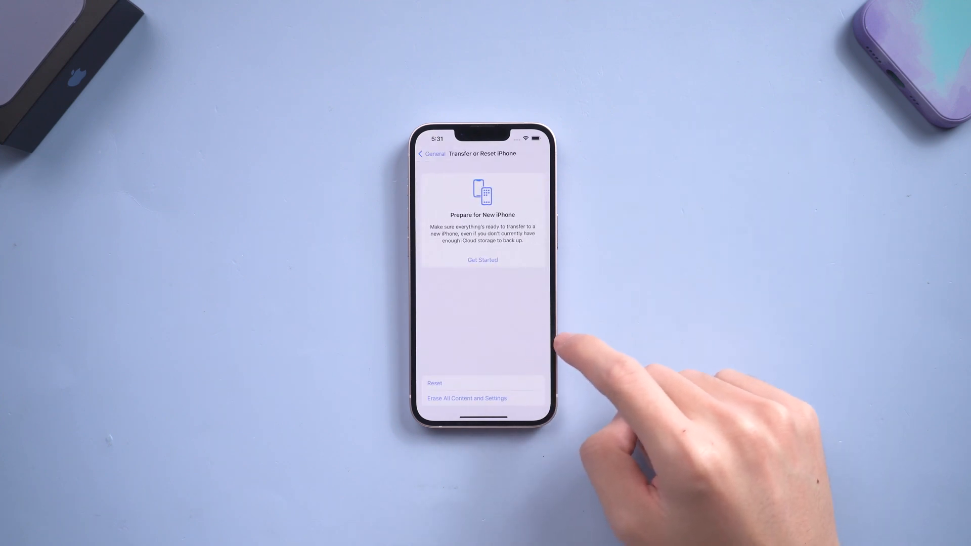
{"action": "left_click", "coordinate": [466, 398]}
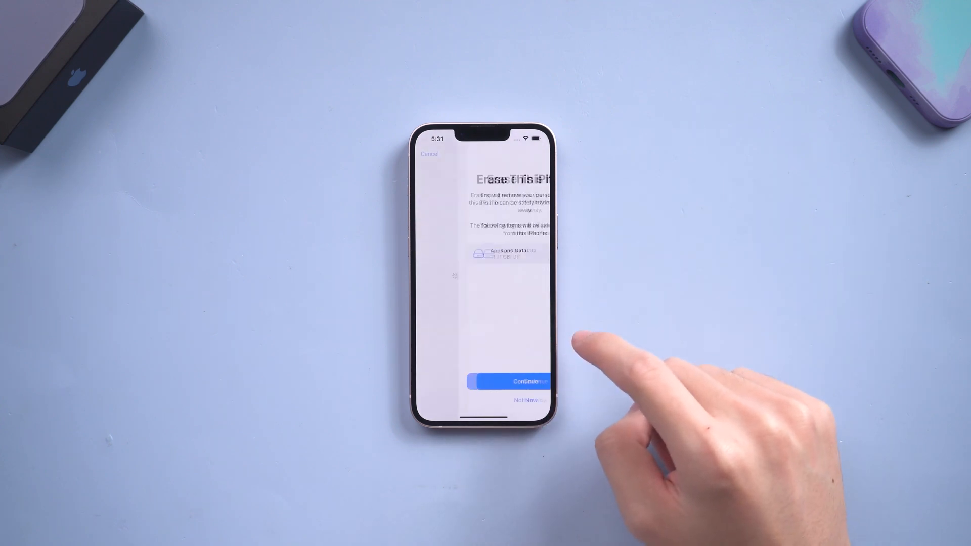
- Continue and confirm erasing this iPhone
{"action": "left_click", "coordinate": [509, 381]}
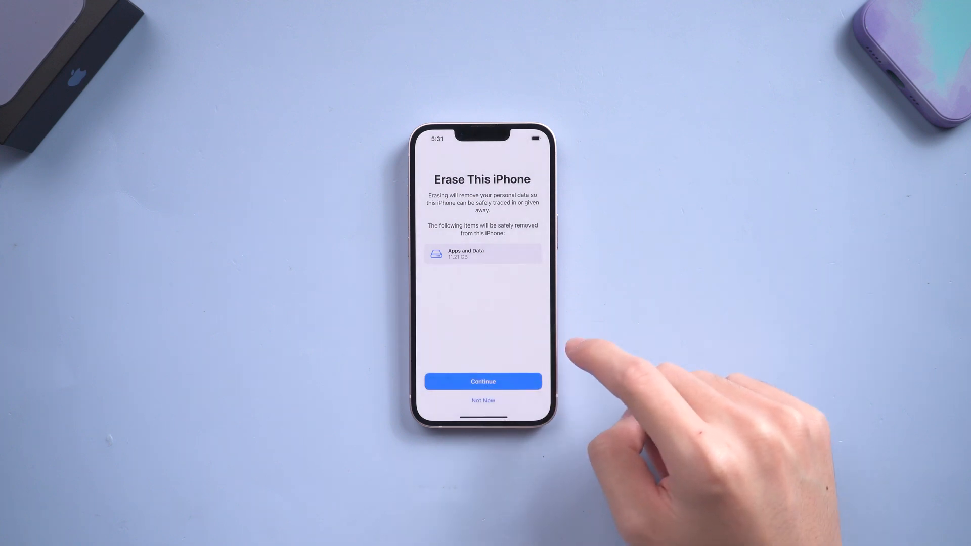
{"action": "left_click", "coordinate": [483, 381]}
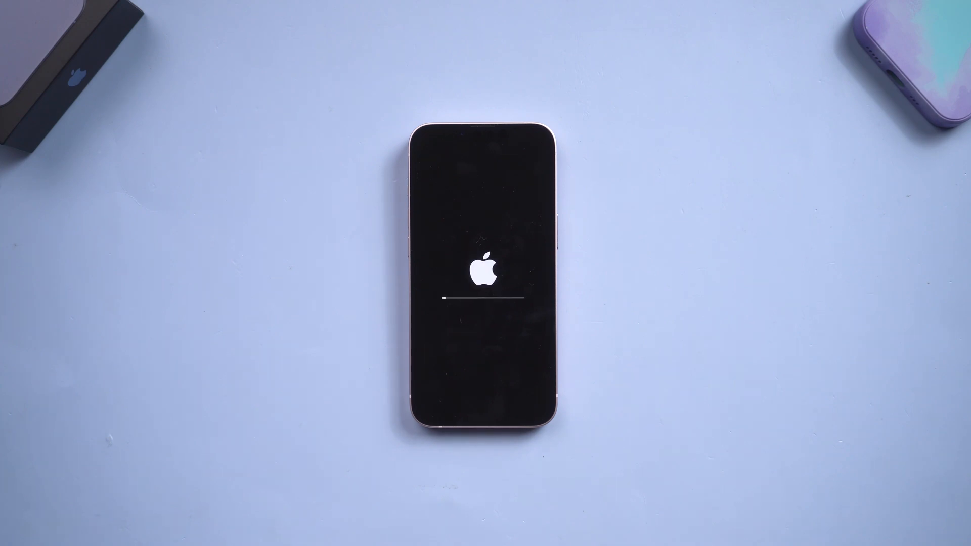